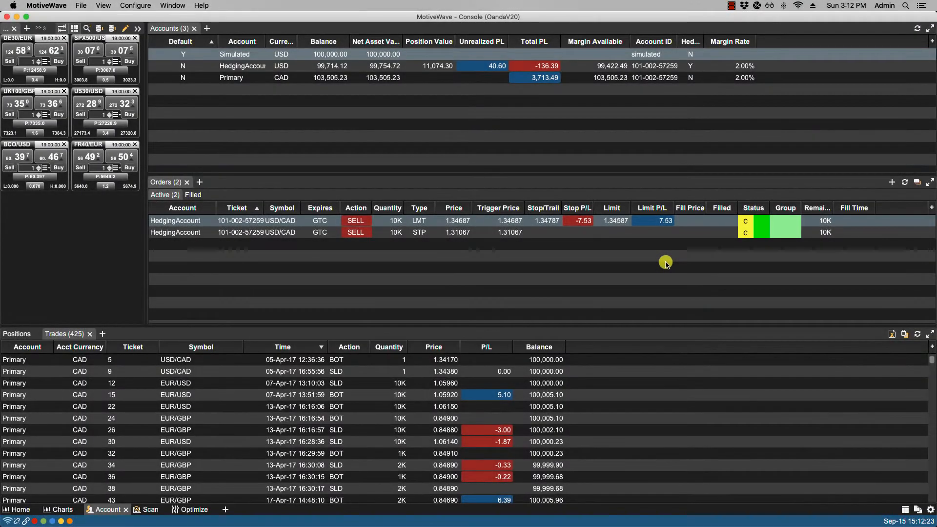
pyautogui.moveTo(436, 223)
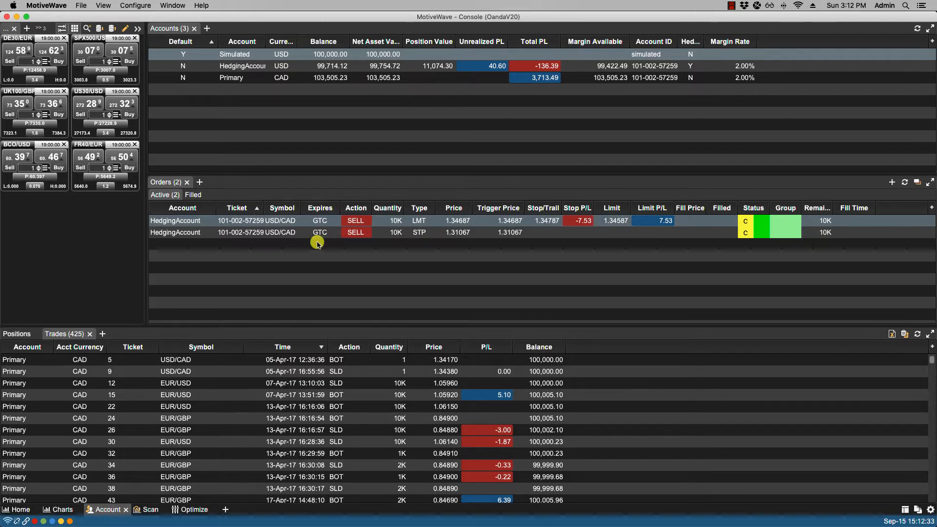
pyautogui.moveTo(199, 223)
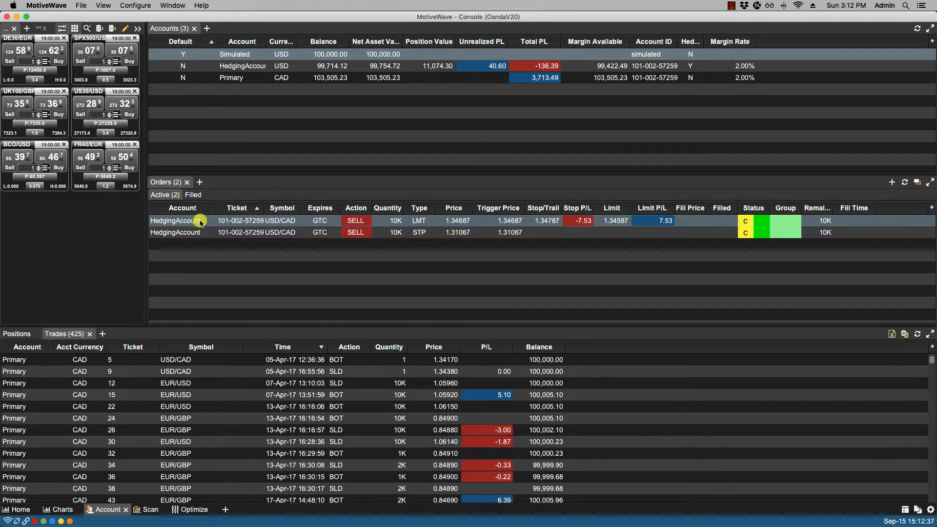
pyautogui.moveTo(201, 232)
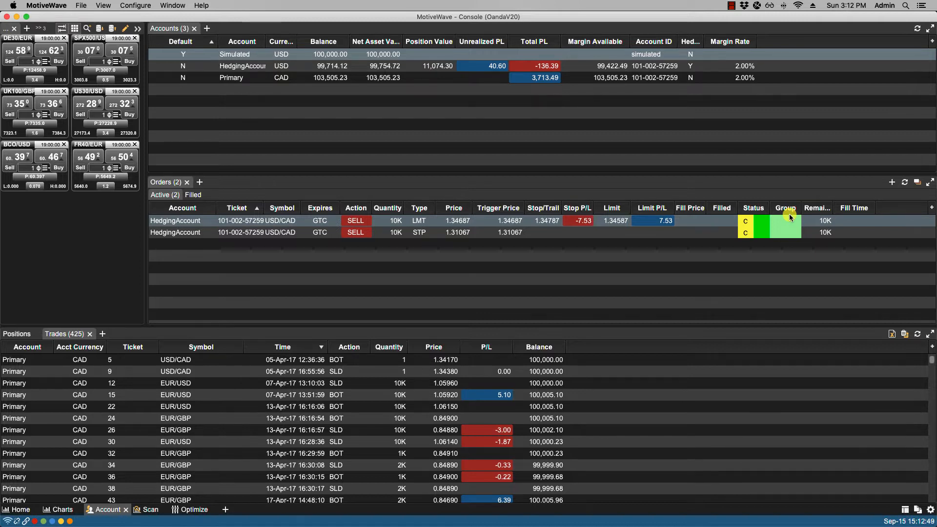
pyautogui.moveTo(762, 220)
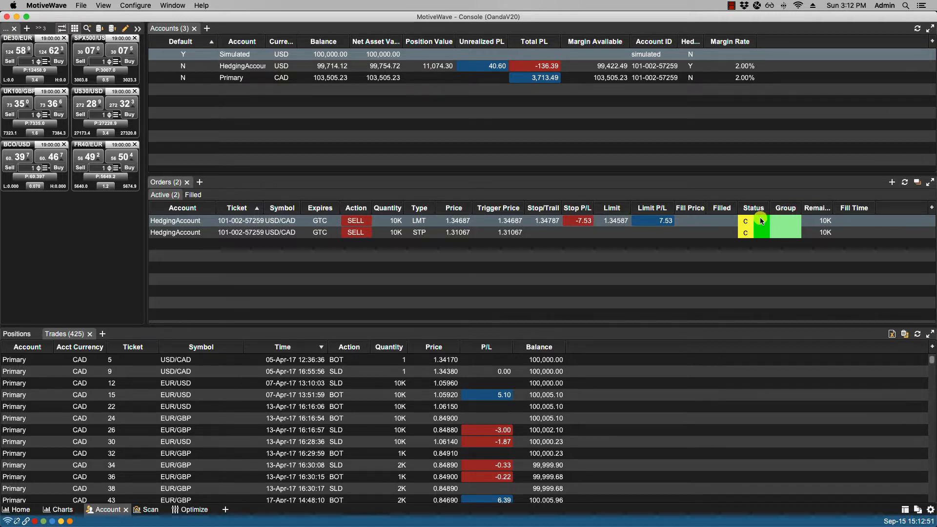
pyautogui.moveTo(759, 220)
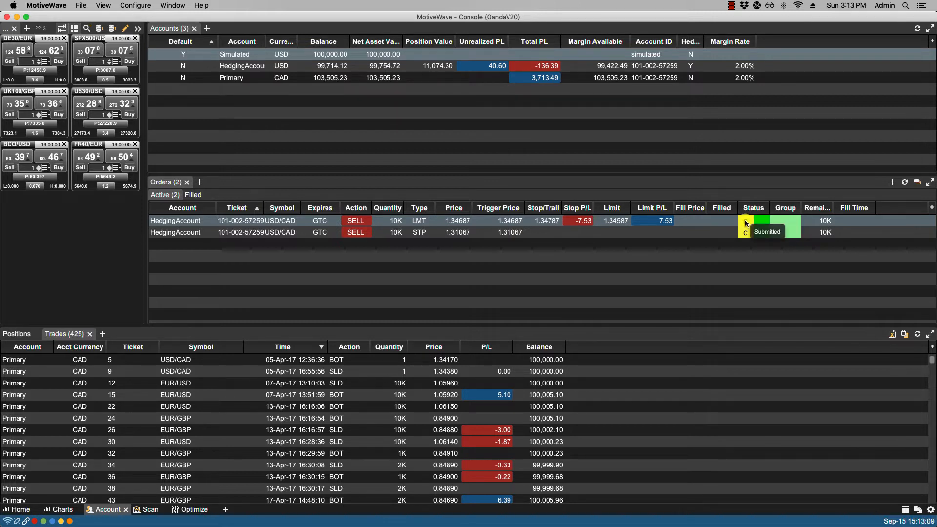
pyautogui.moveTo(785, 222)
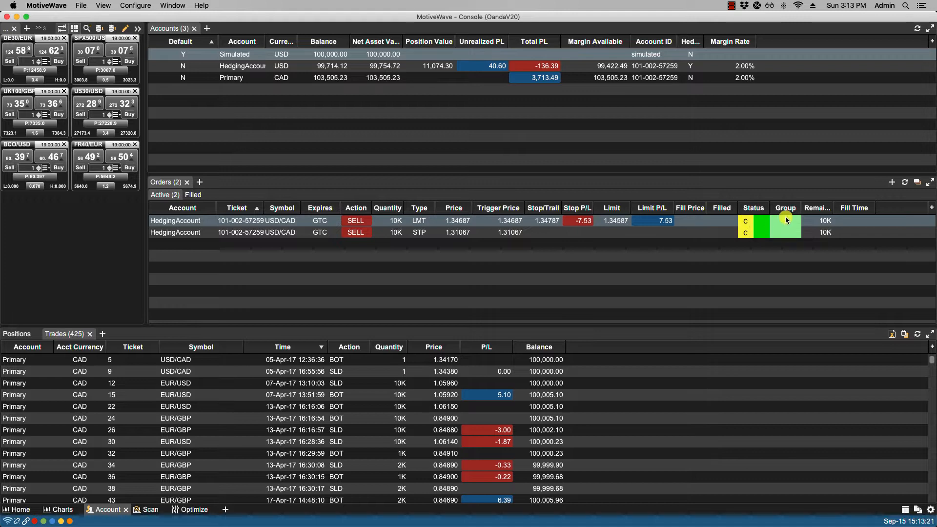
pyautogui.moveTo(891, 182)
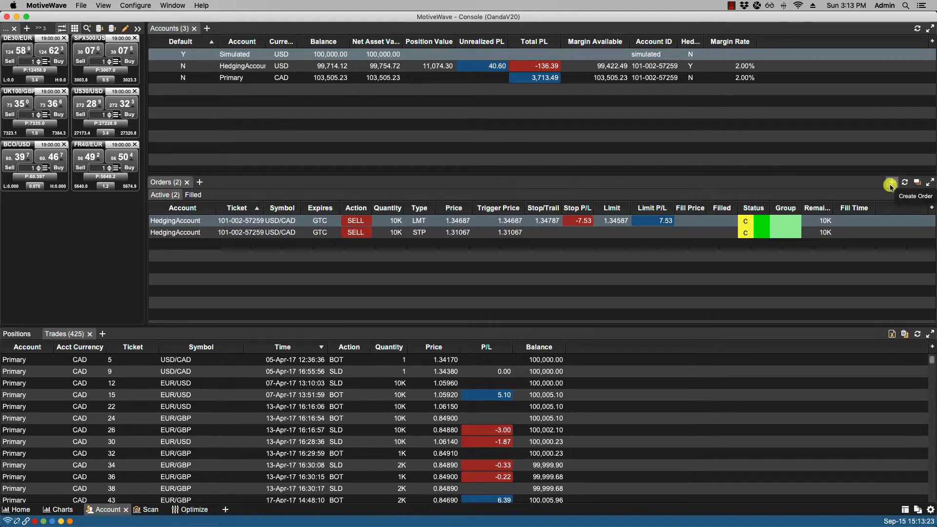
# Briefly bring up a new order form and dismiss it without submitting.
pyautogui.click(890, 185)
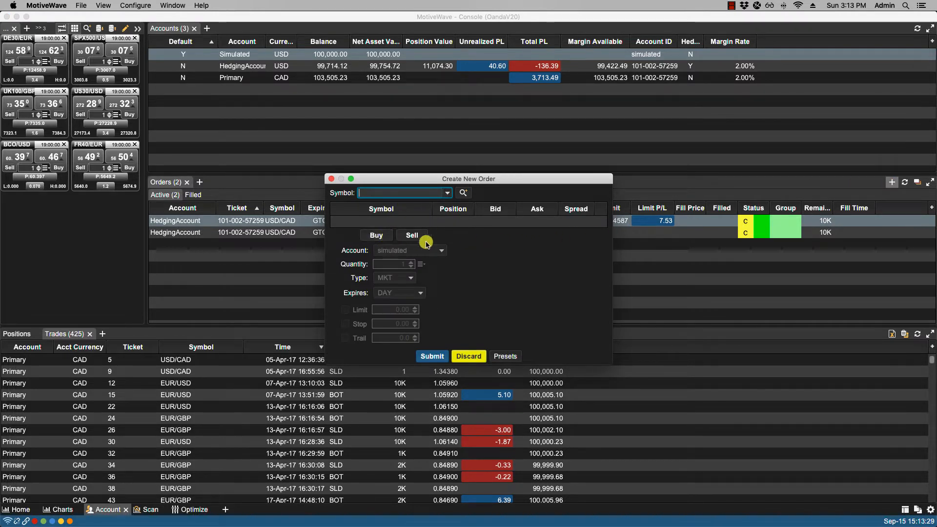
pyautogui.moveTo(399, 292)
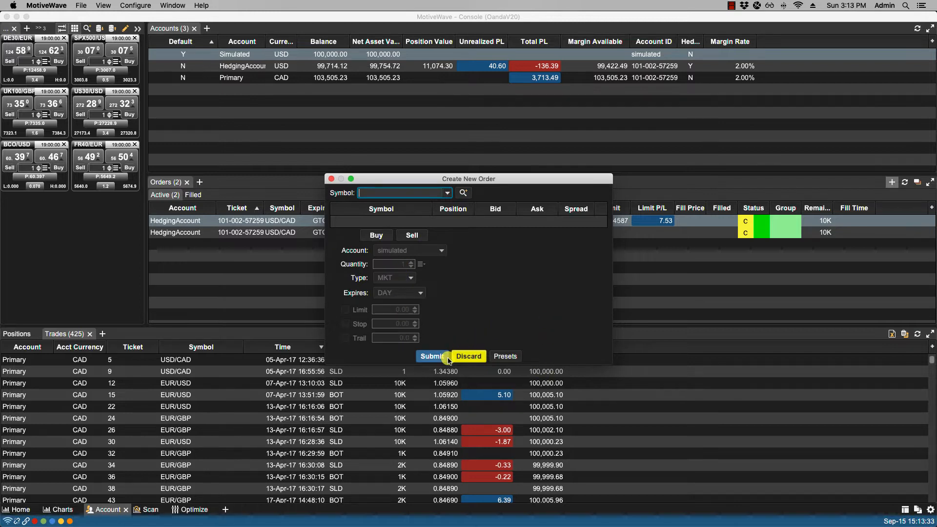
pyautogui.click(467, 356)
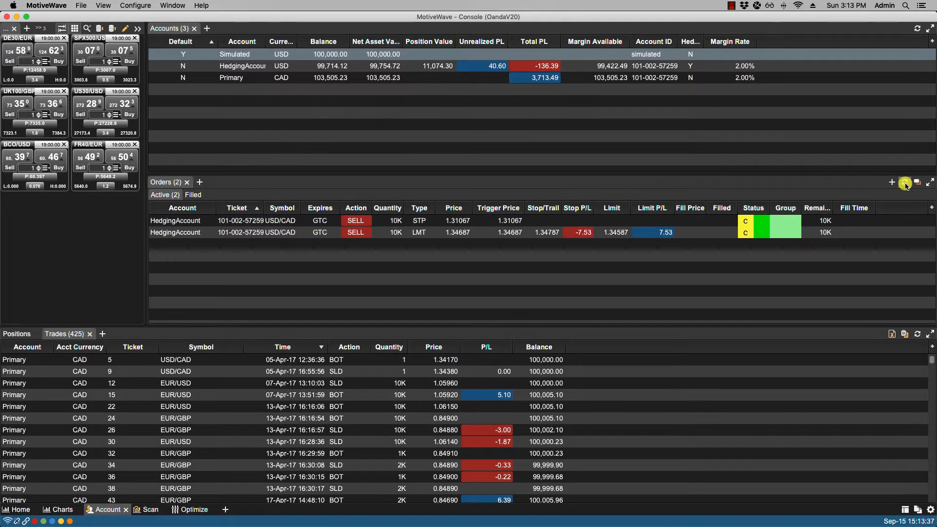
pyautogui.moveTo(917, 183)
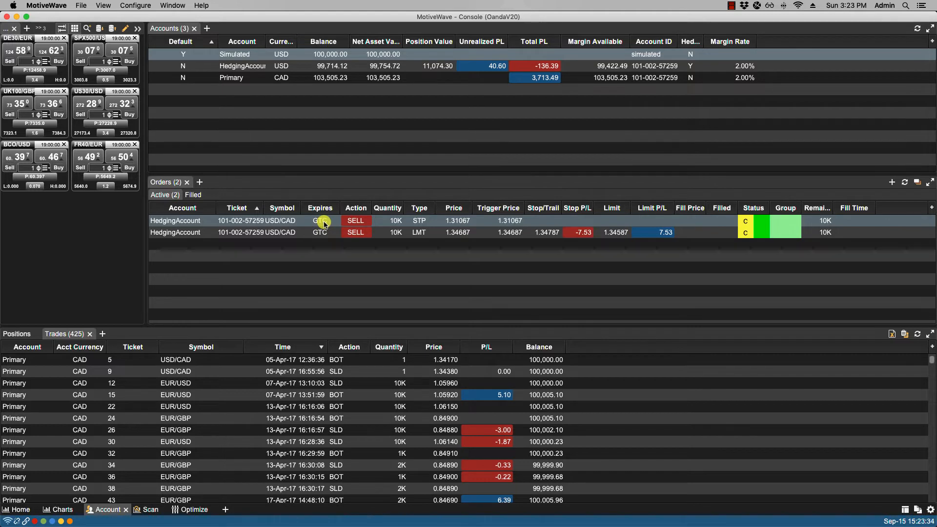
# Set the USD/CAD stop order to expire DAY with quantity 20K.
pyautogui.click(333, 220)
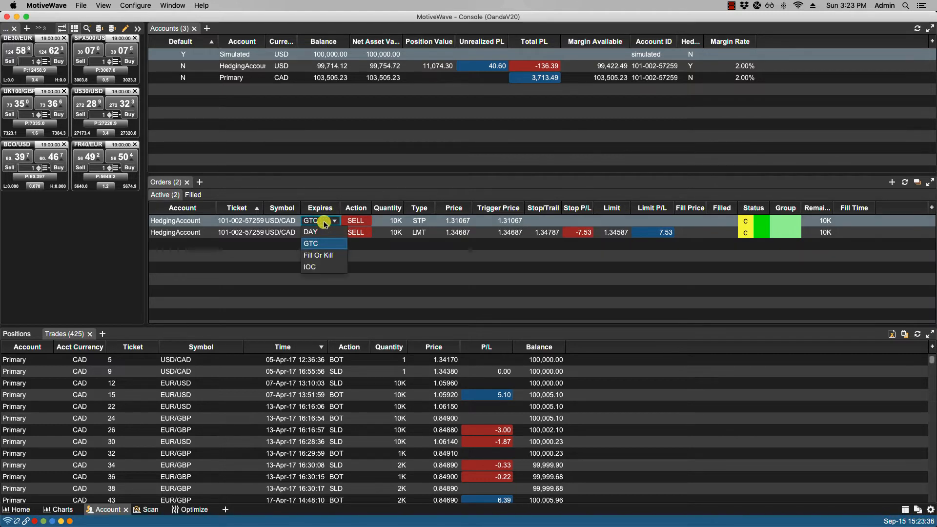
pyautogui.click(311, 233)
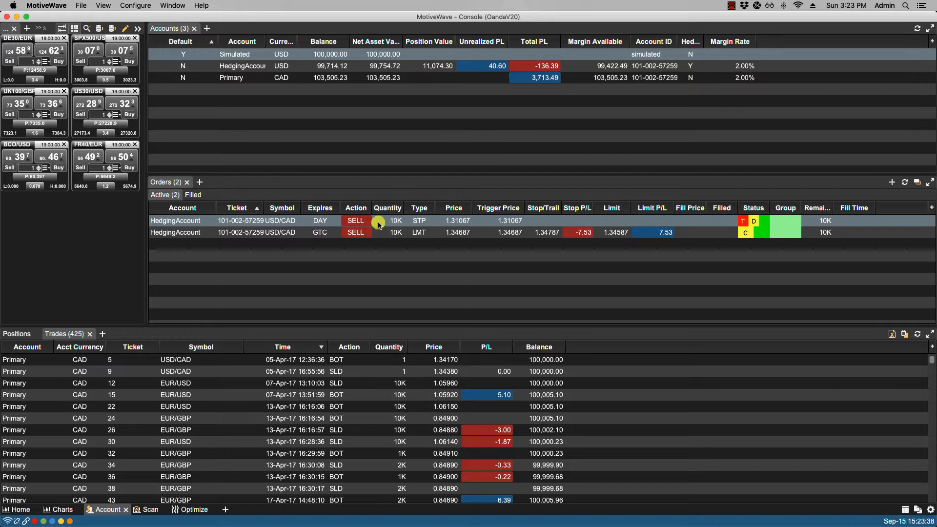
pyautogui.click(387, 221)
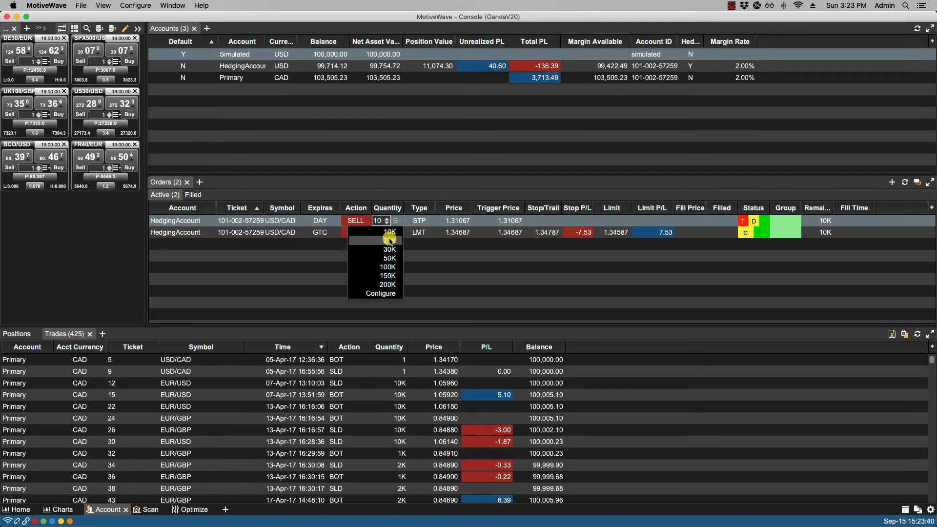
pyautogui.click(390, 241)
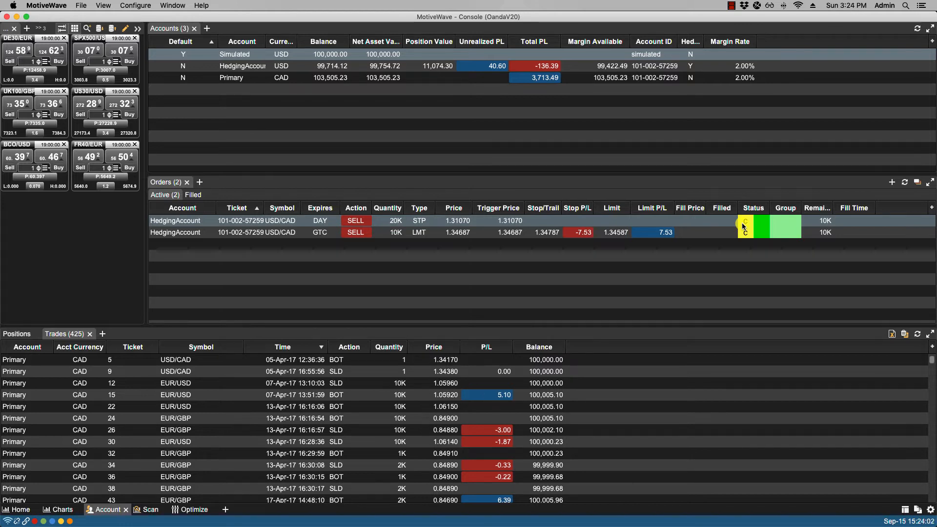
pyautogui.click(395, 220)
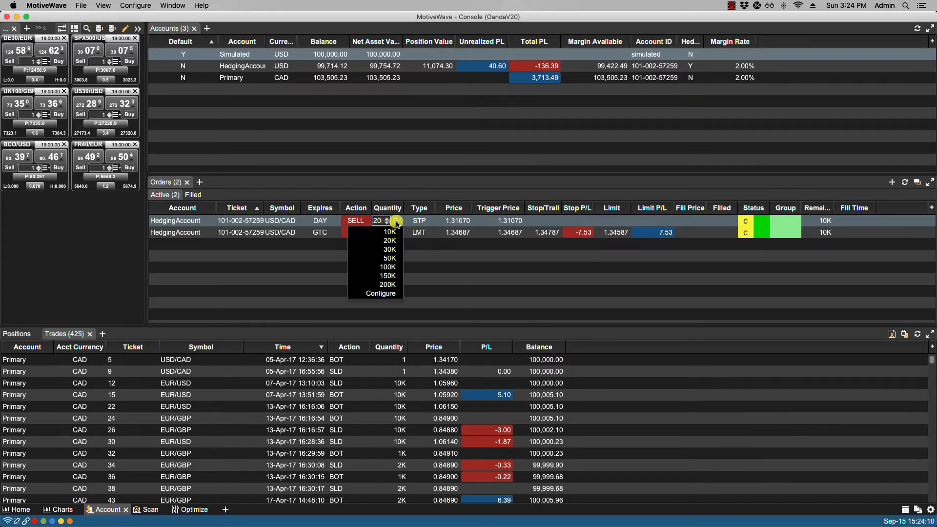
pyautogui.click(389, 248)
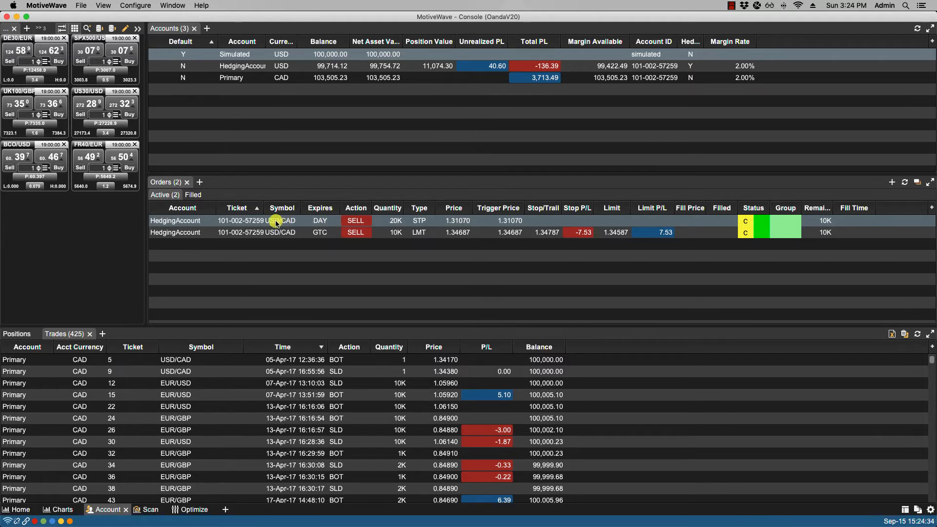
# Save the 20K DAY changes to the stop order and add a USD/CAD chart tab beside Orders.
pyautogui.rightClick(275, 220)
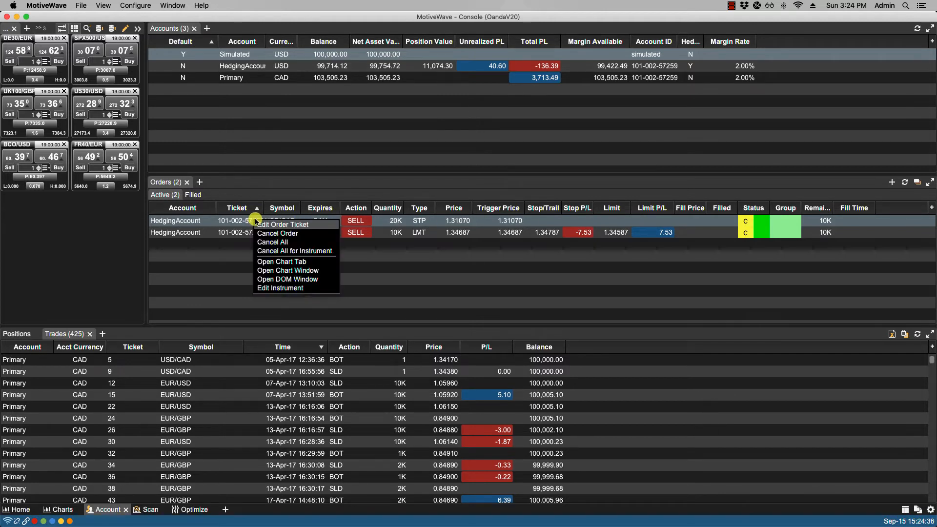
pyautogui.click(281, 225)
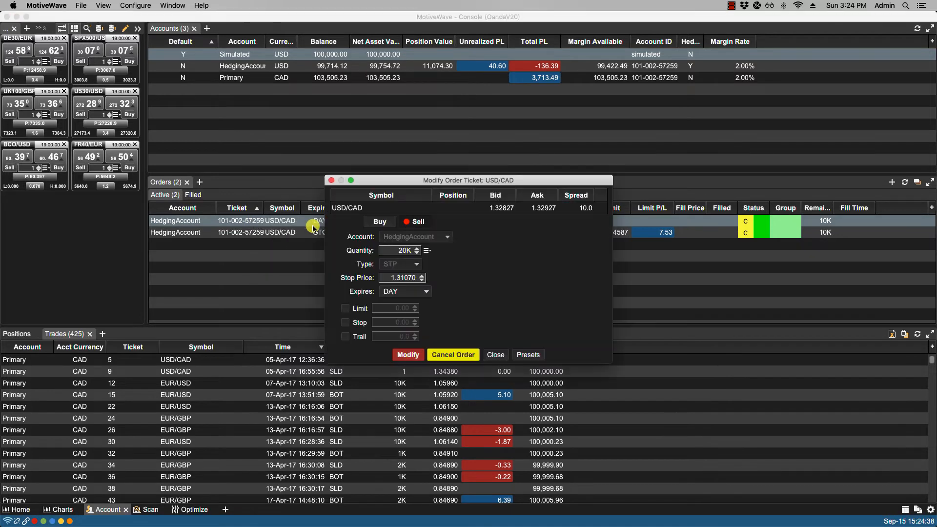
pyautogui.moveTo(405, 315)
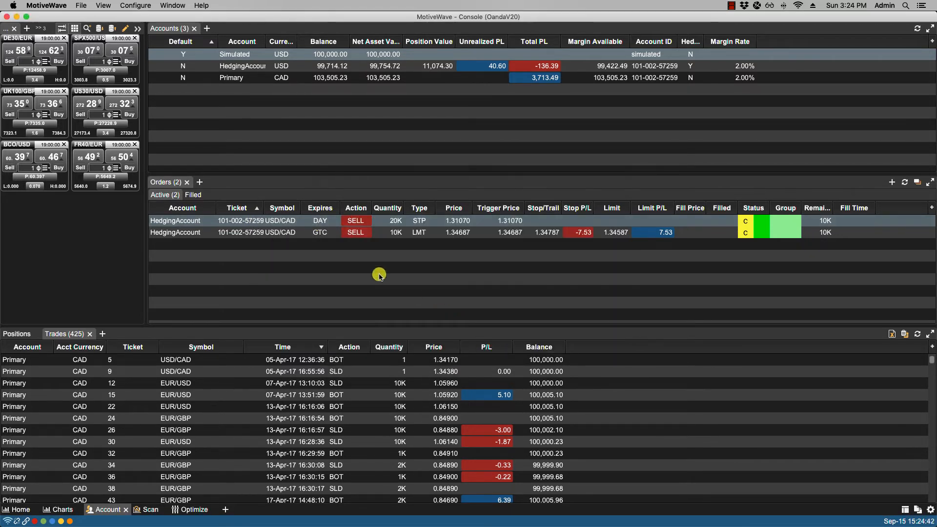
pyautogui.rightClick(269, 232)
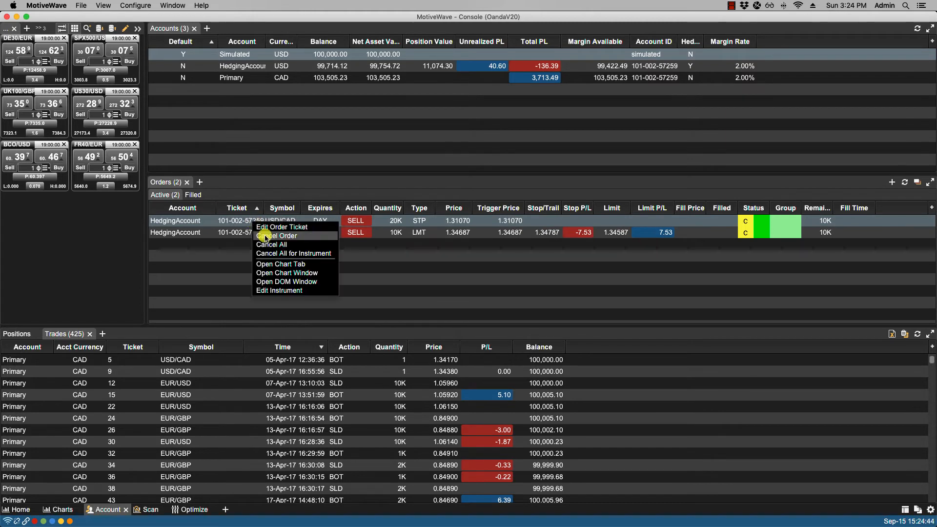
pyautogui.moveTo(273, 244)
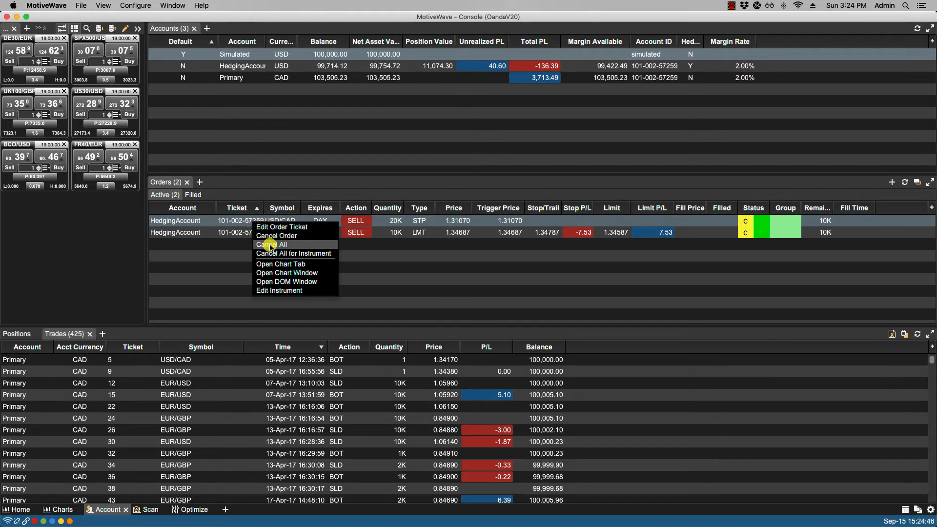
pyautogui.moveTo(281, 253)
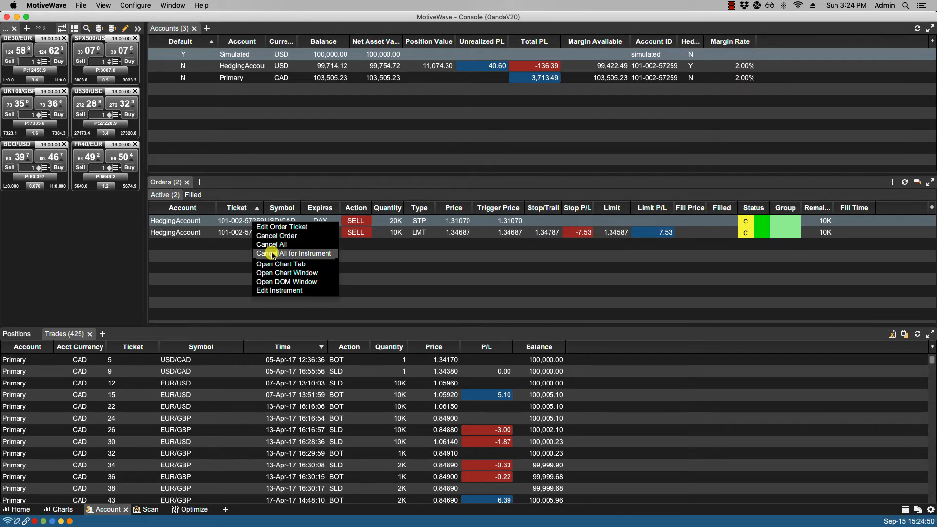
pyautogui.click(280, 263)
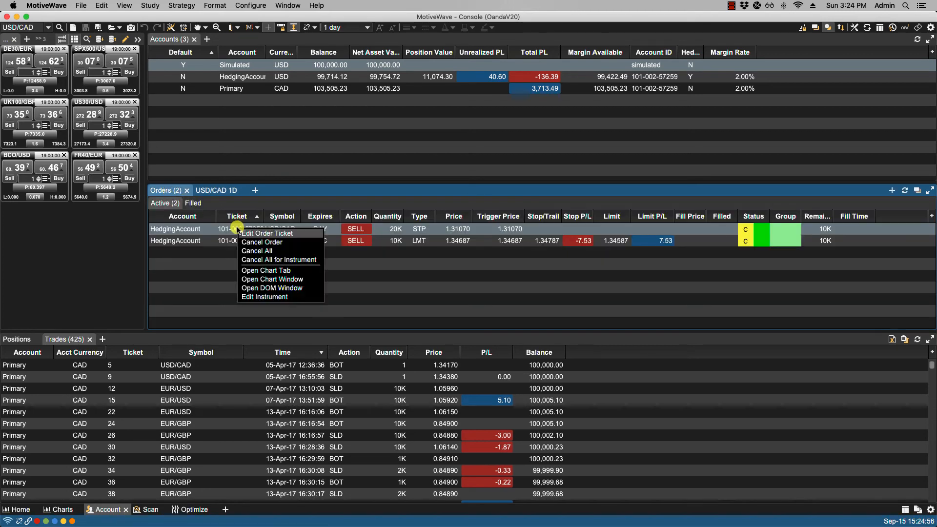
pyautogui.moveTo(273, 279)
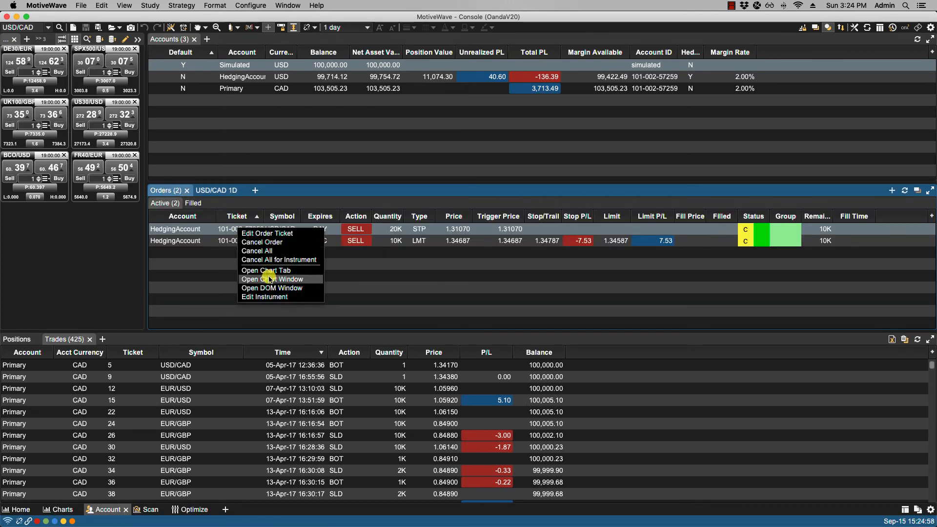
pyautogui.click(272, 280)
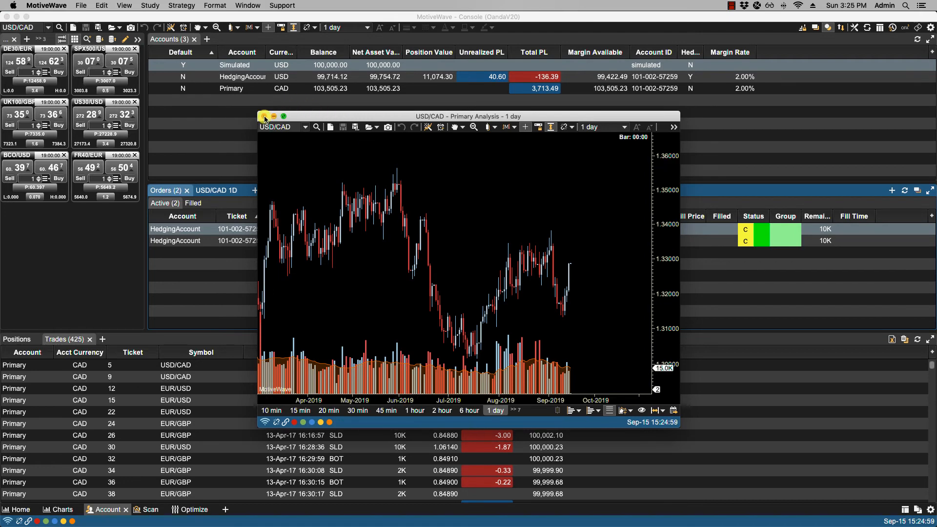
pyautogui.click(264, 116)
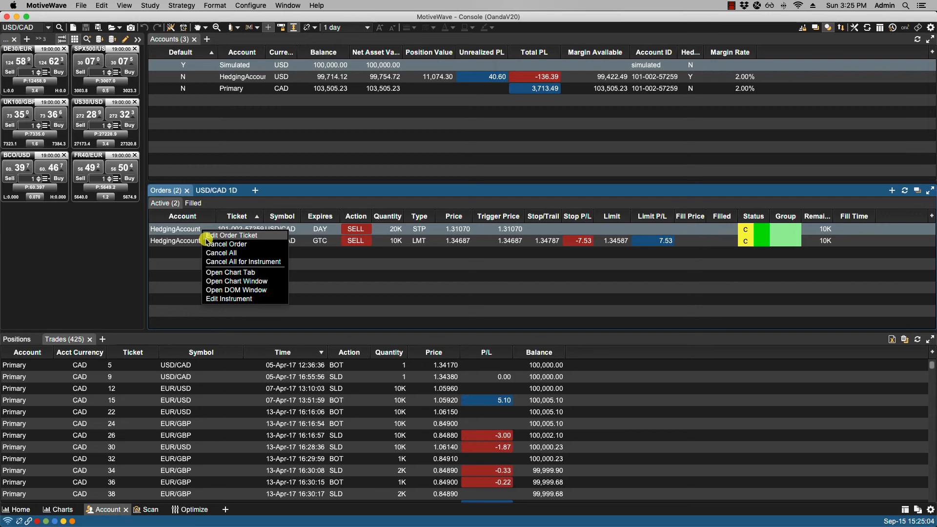
pyautogui.click(236, 290)
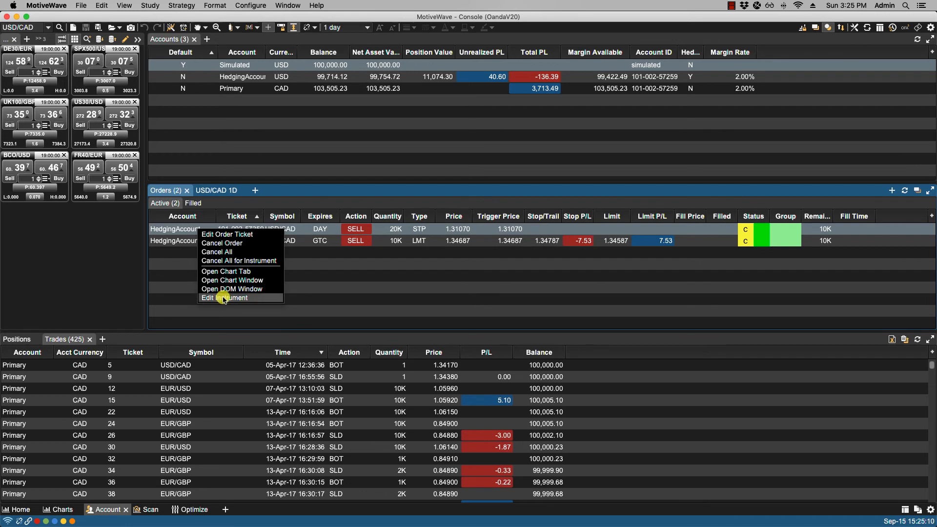
pyautogui.click(223, 298)
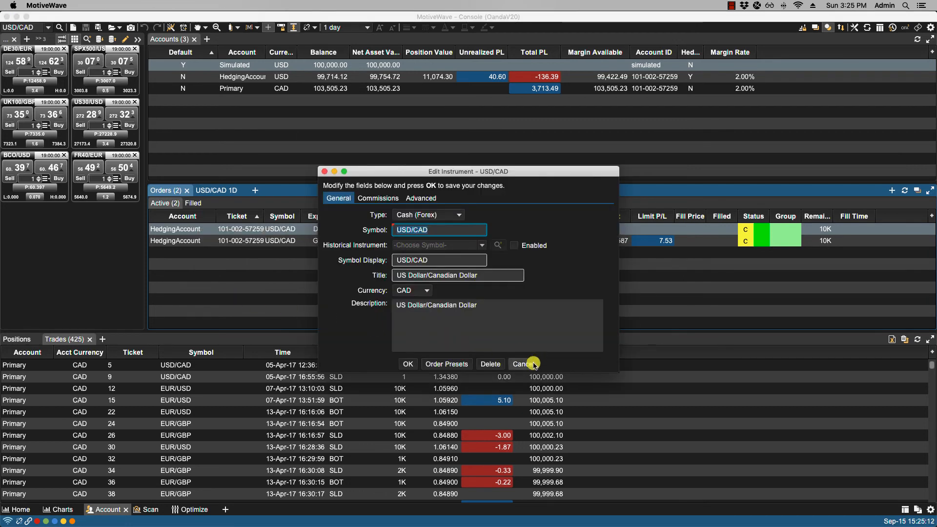
pyautogui.click(522, 364)
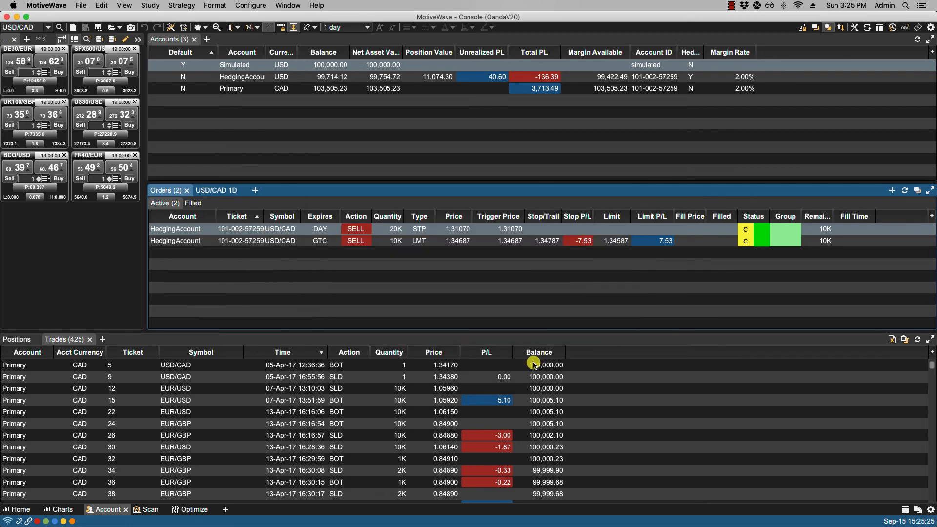
pyautogui.moveTo(291, 229)
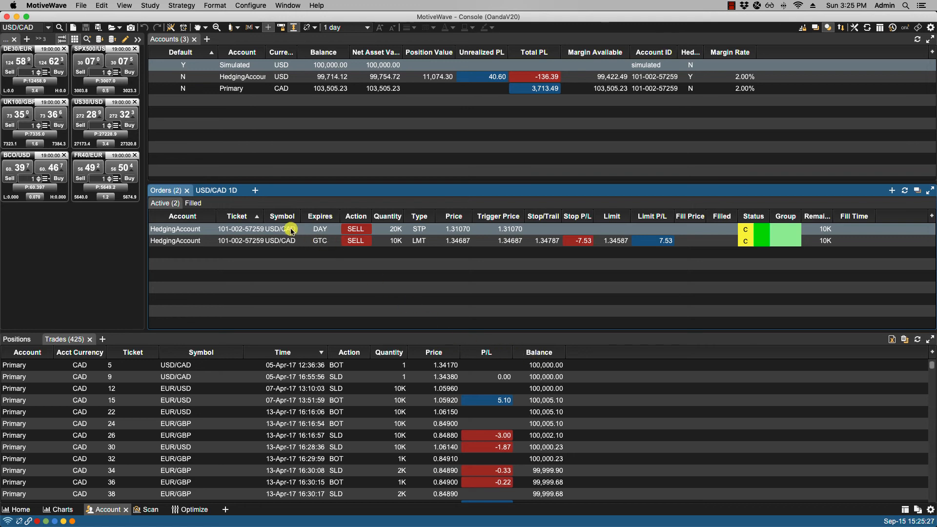
# Attach a 1.30970 limit and 1.31170 stop bracket to the stop order and apply.
pyautogui.doubleClick(291, 228)
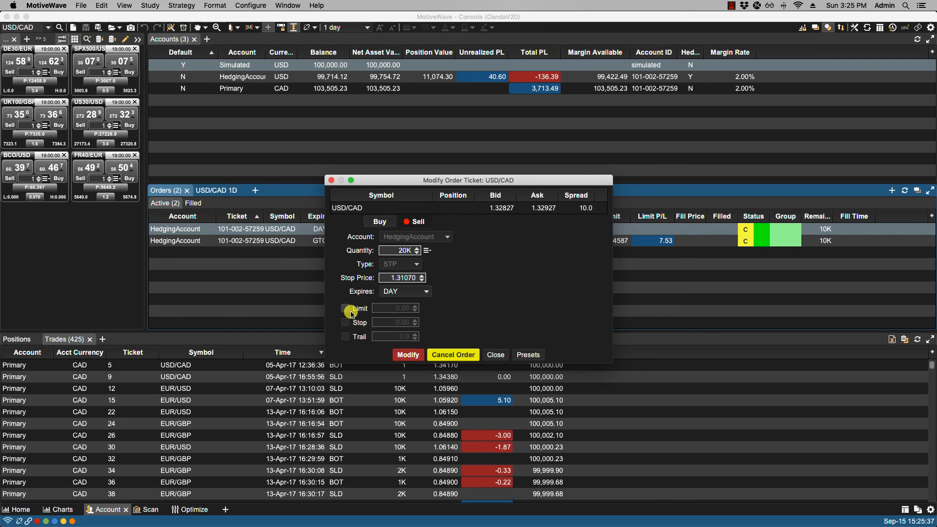
pyautogui.click(346, 308)
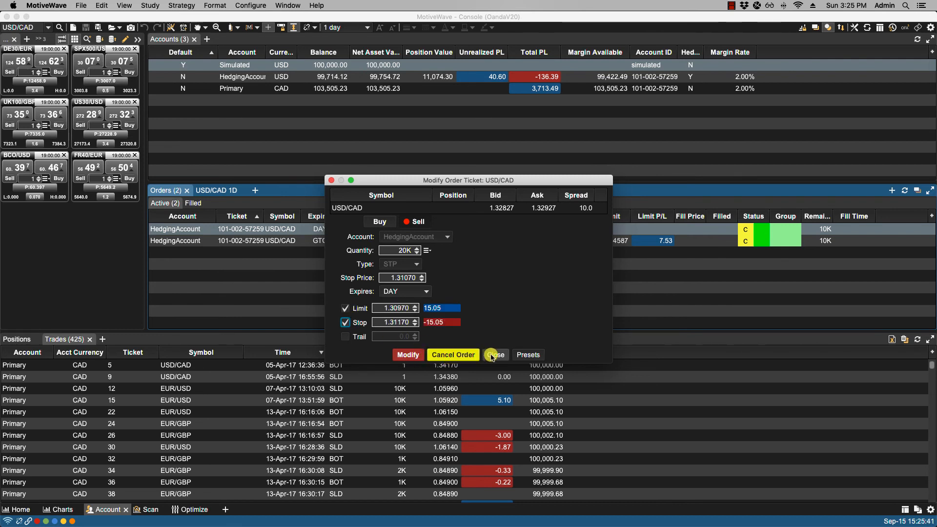
pyautogui.click(495, 355)
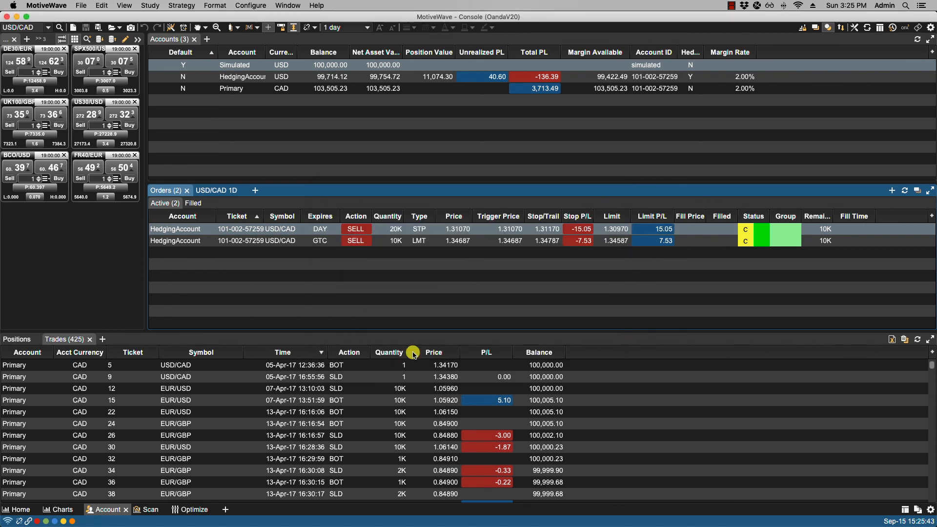
pyautogui.moveTo(355, 216)
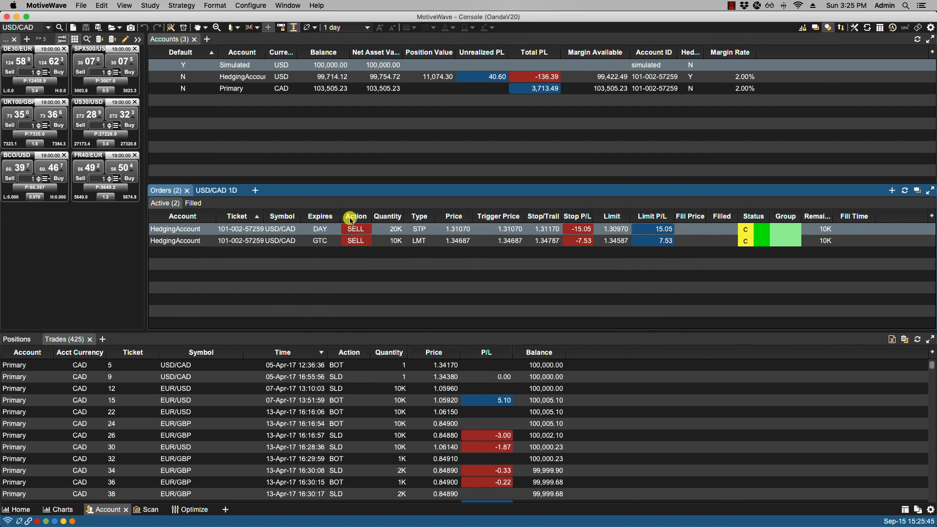
pyautogui.moveTo(366, 272)
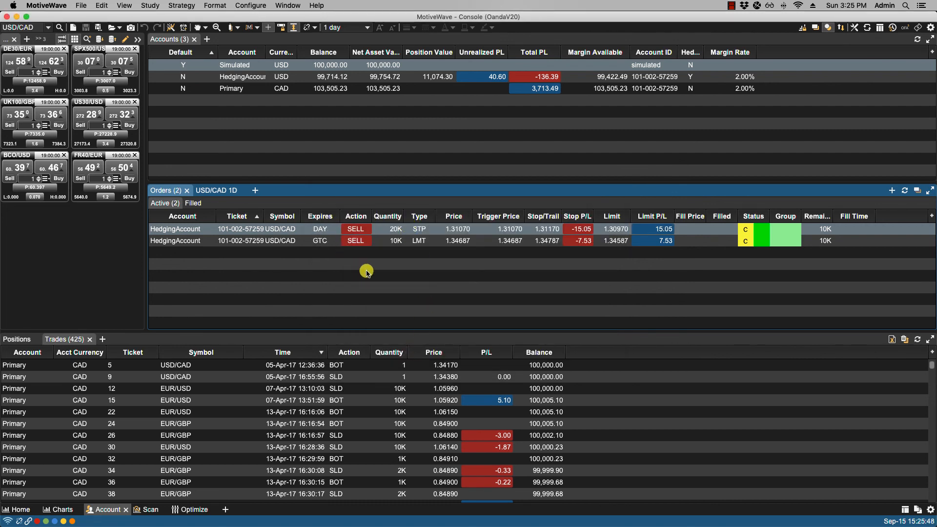